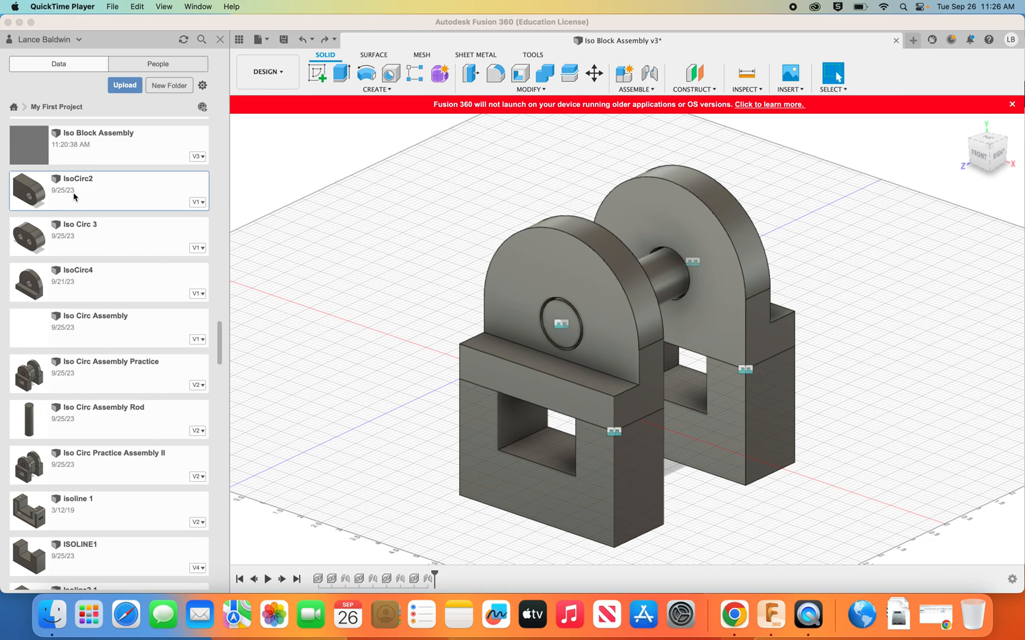
mouse_move(71, 198)
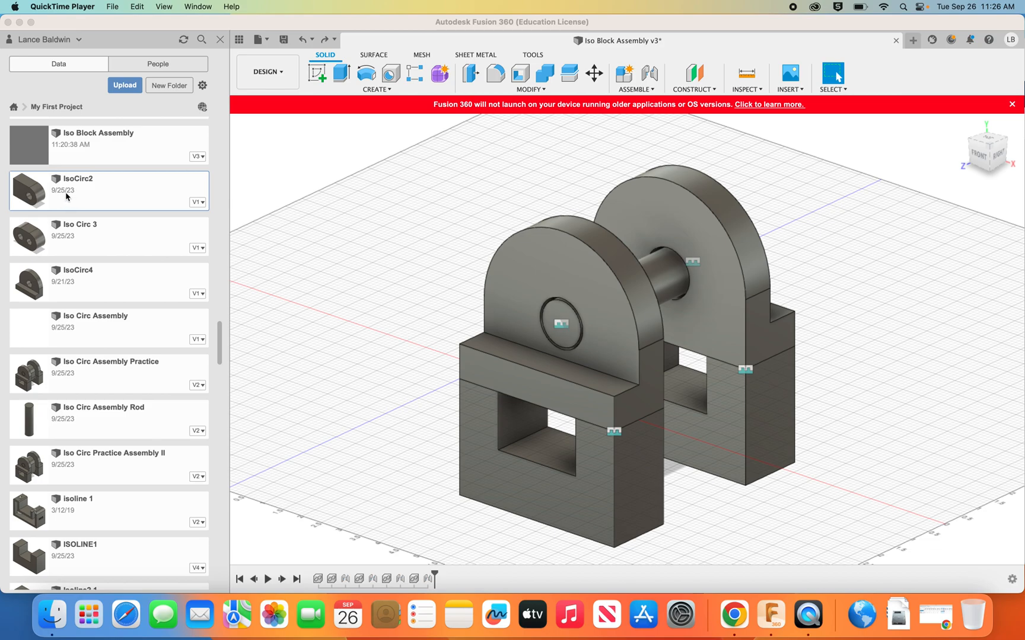
mouse_move(84, 181)
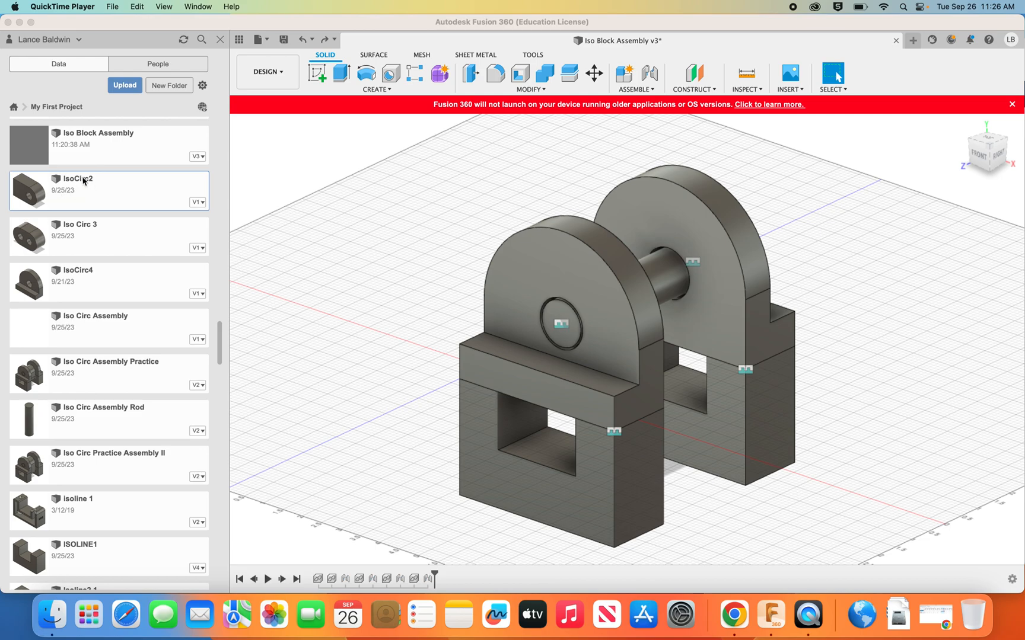
mouse_move(681, 286)
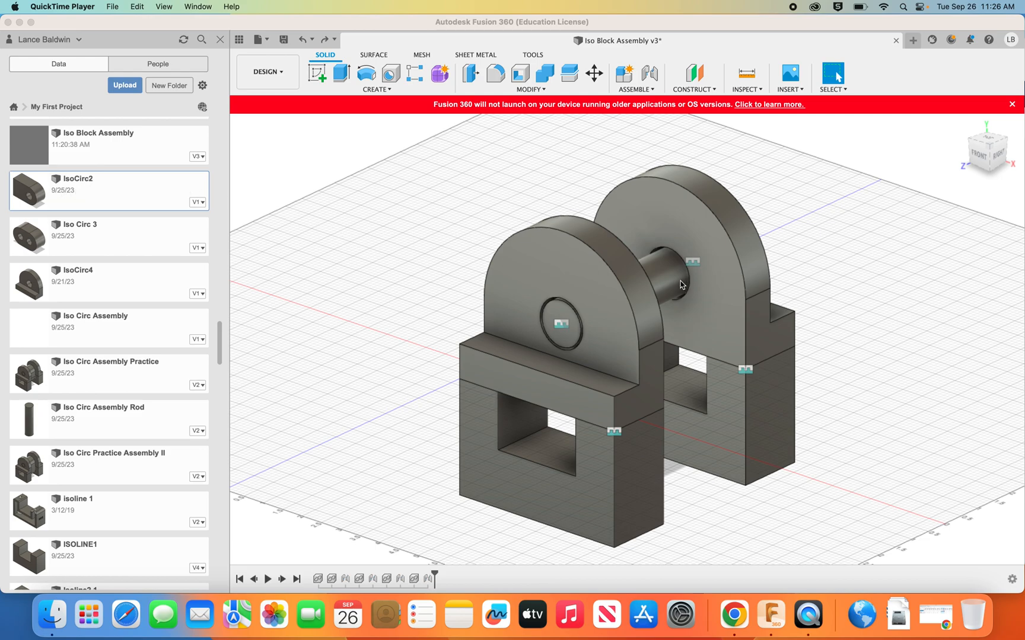
Step: Select the rod between the two uprights in the block assembly
left_click(660, 291)
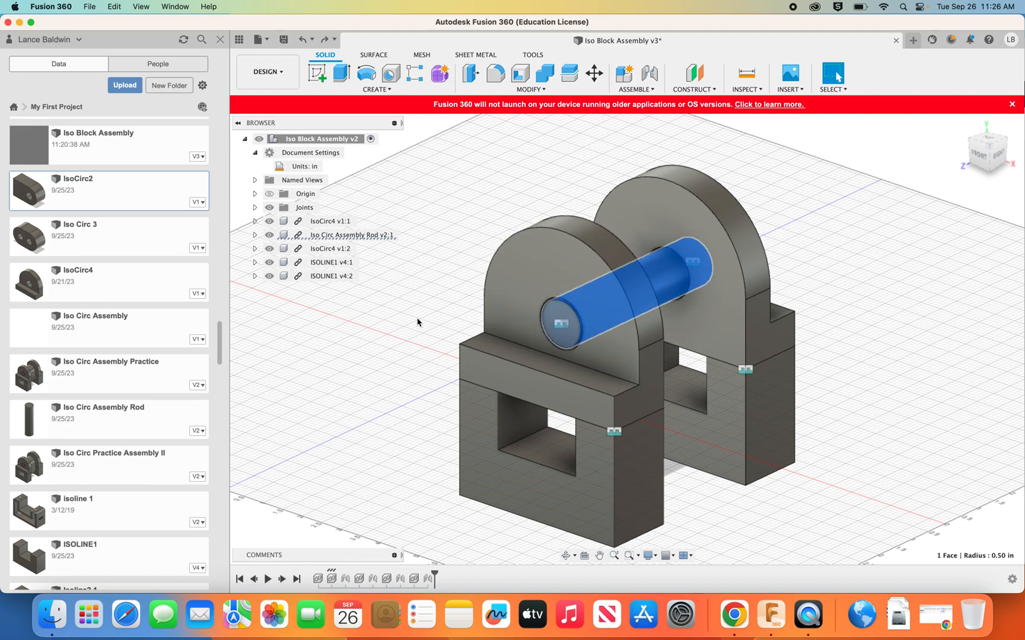
mouse_move(364, 321)
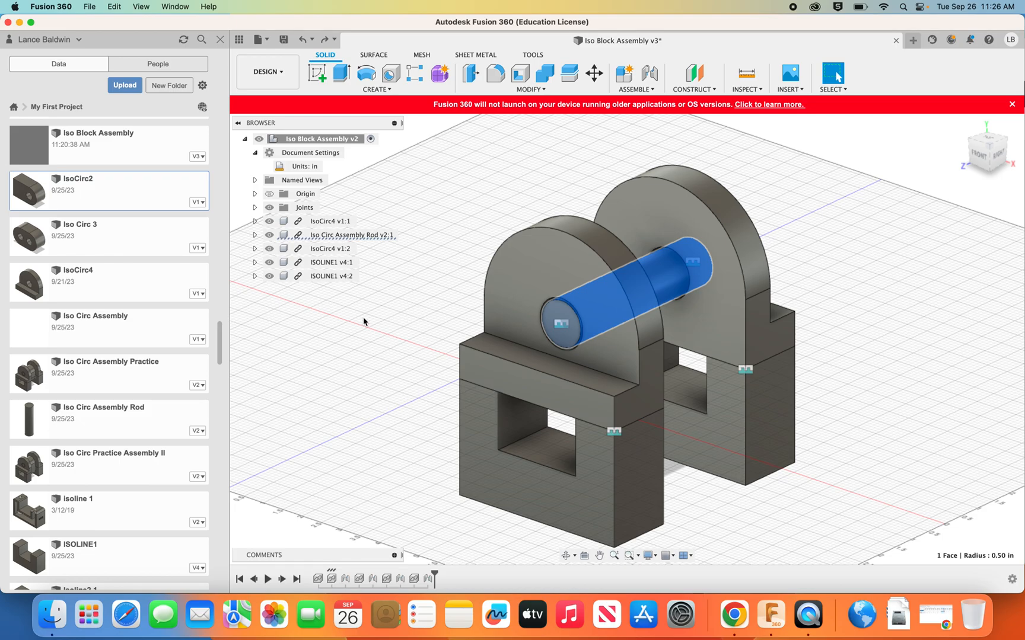
Step: Insert the IsoCirc2 design from the Data panel into the current assembly
right_click(76, 190)
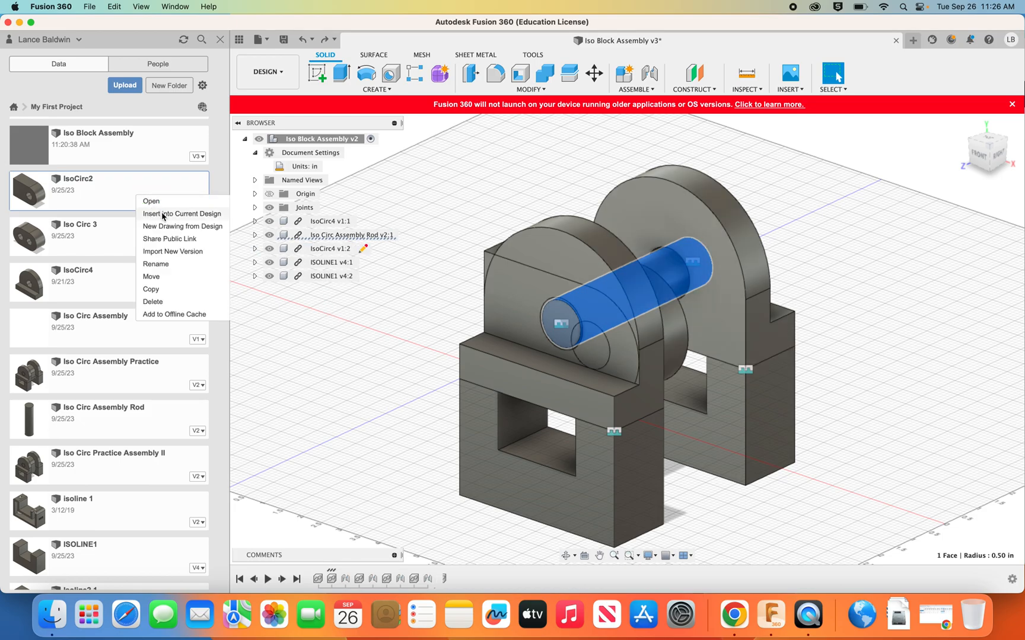
left_click(181, 214)
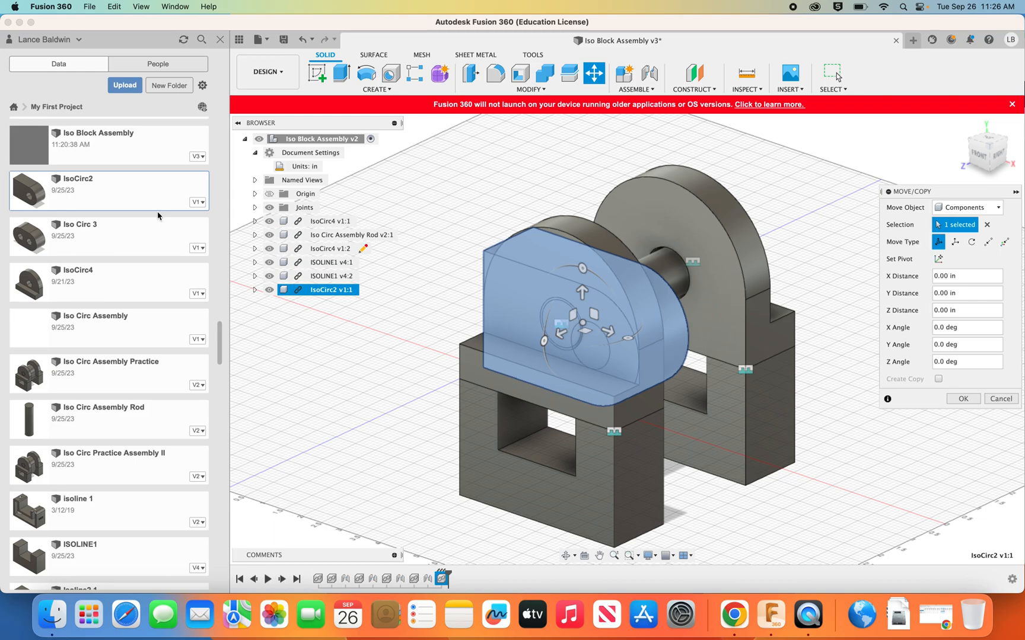
mouse_move(460, 246)
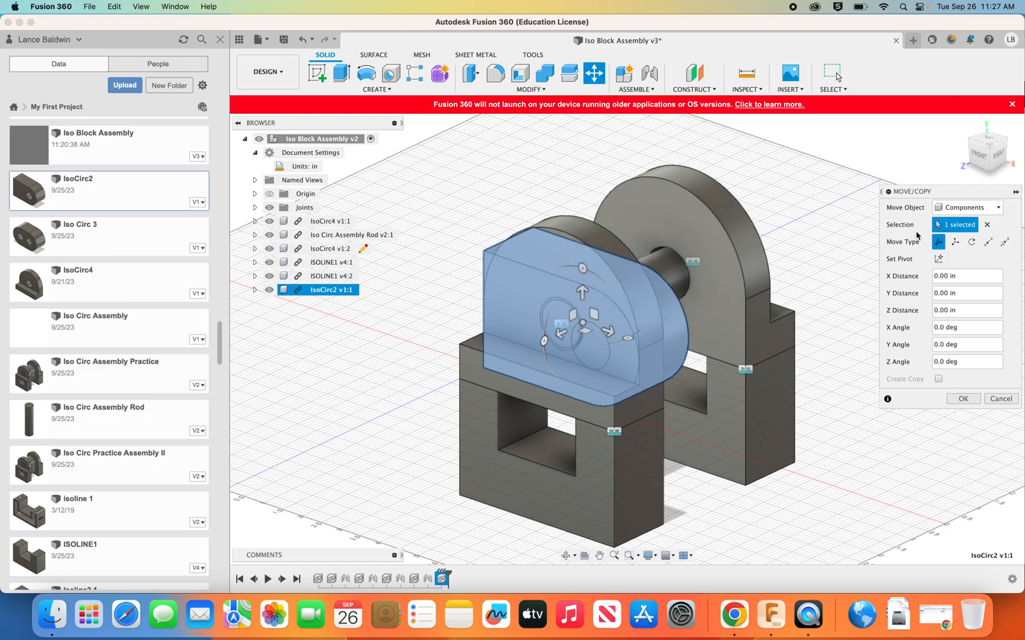
mouse_move(971, 242)
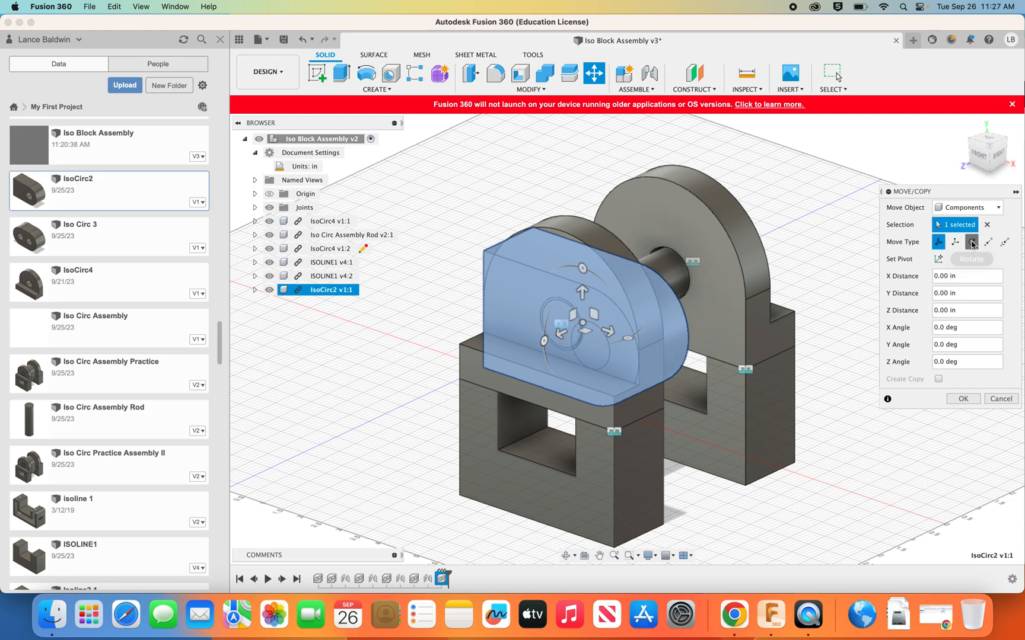
Step: Rotate IsoCirc2 270 degrees about its curved edge
left_click(972, 242)
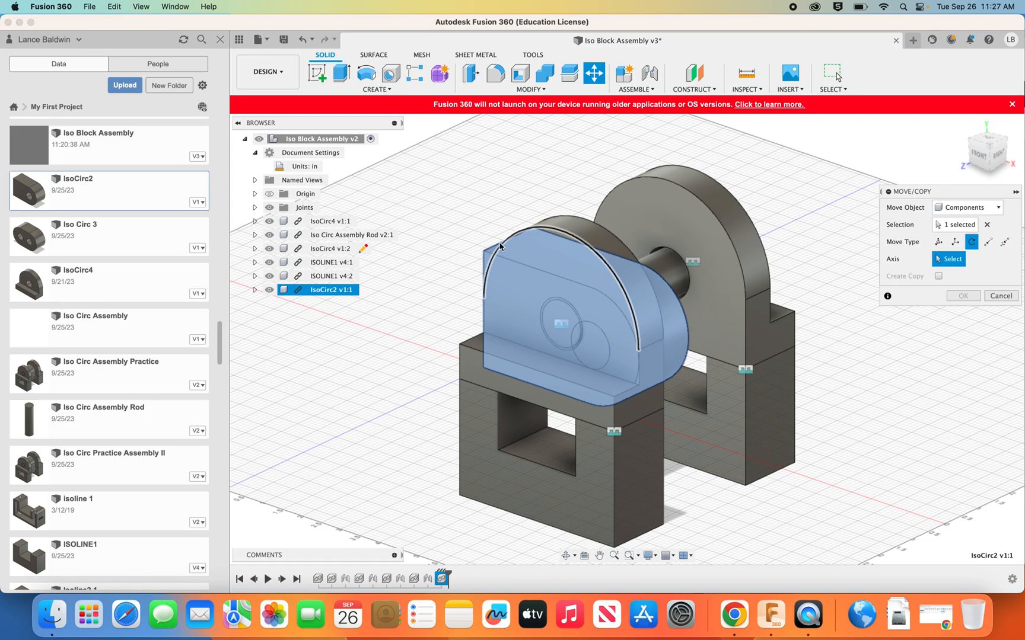
left_click(496, 248)
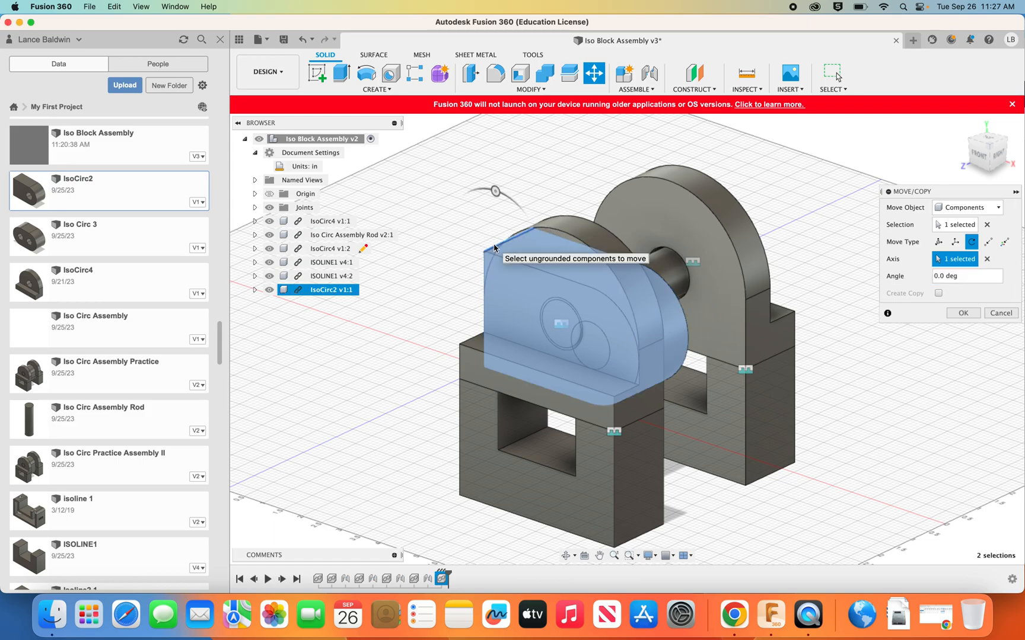
left_click(961, 276)
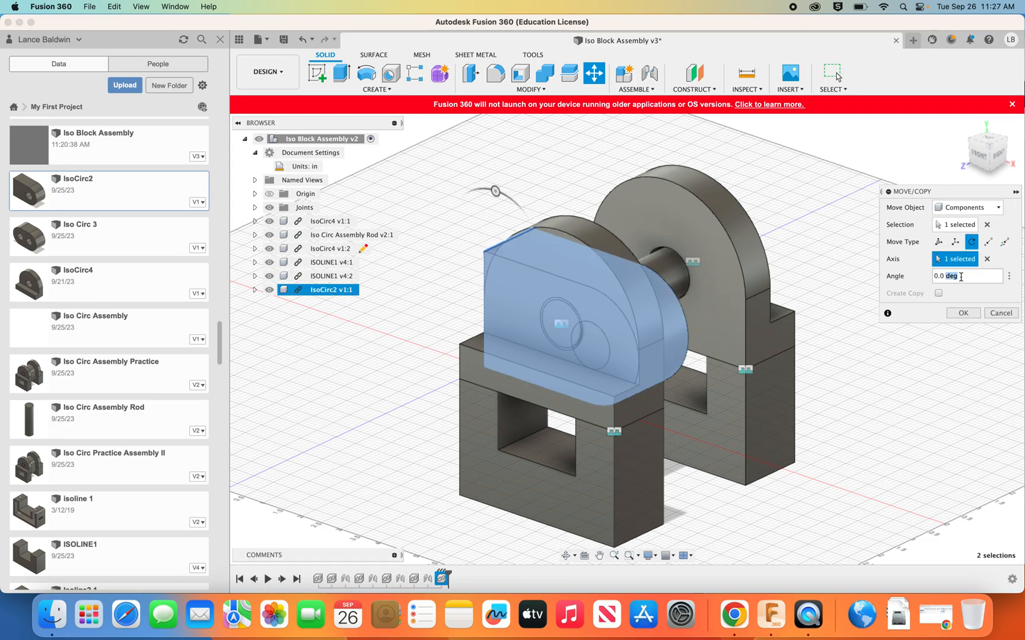
type("270")
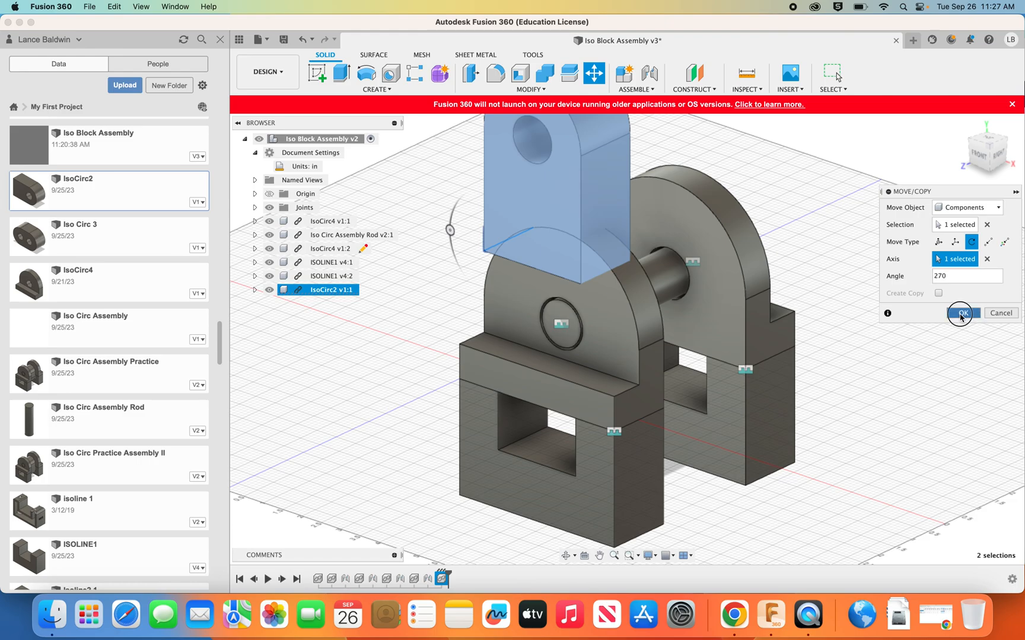
left_click(961, 313)
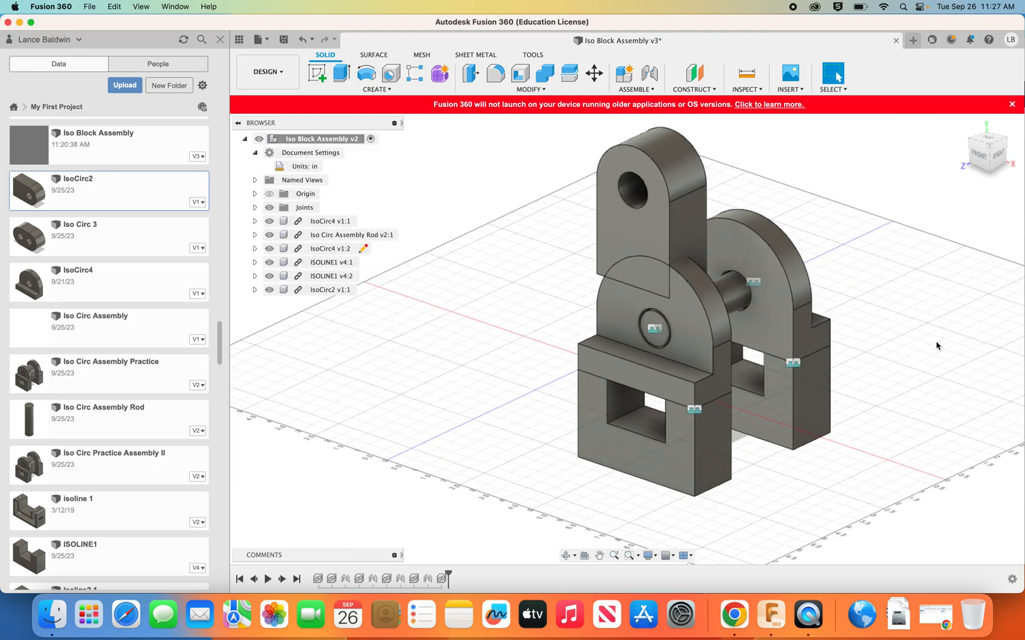
mouse_move(850, 332)
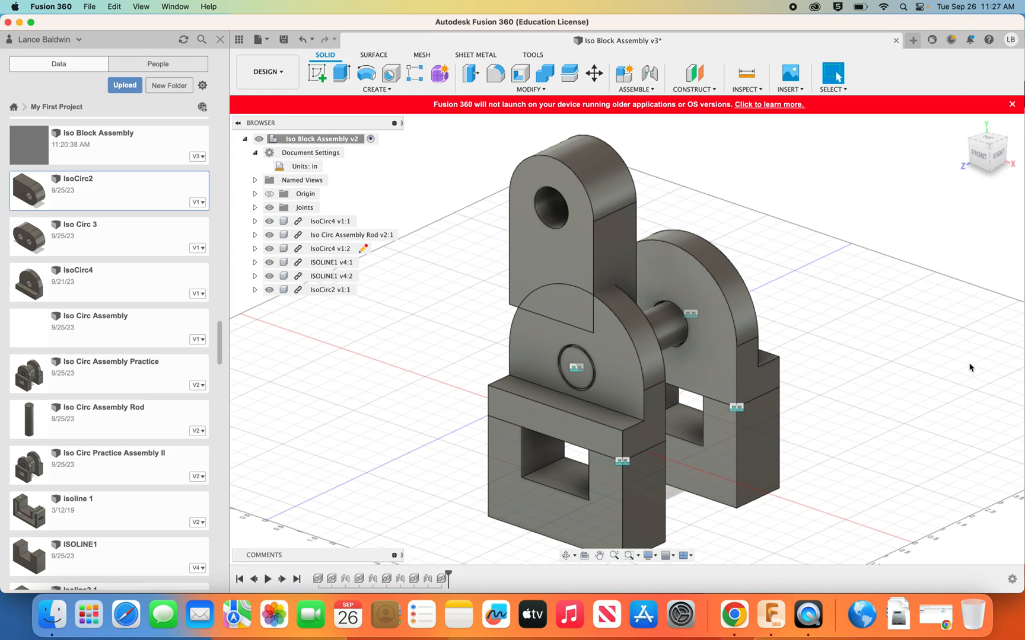
mouse_move(649, 74)
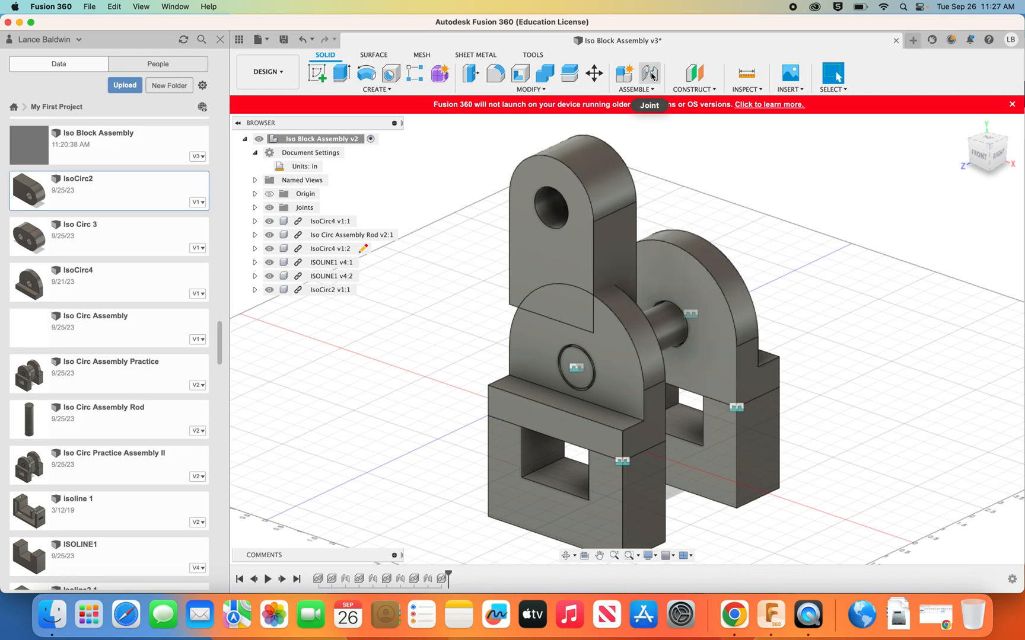
Step: Start a joint using Between Two Faces on IsoCirc2's front and back faces
left_click(649, 73)
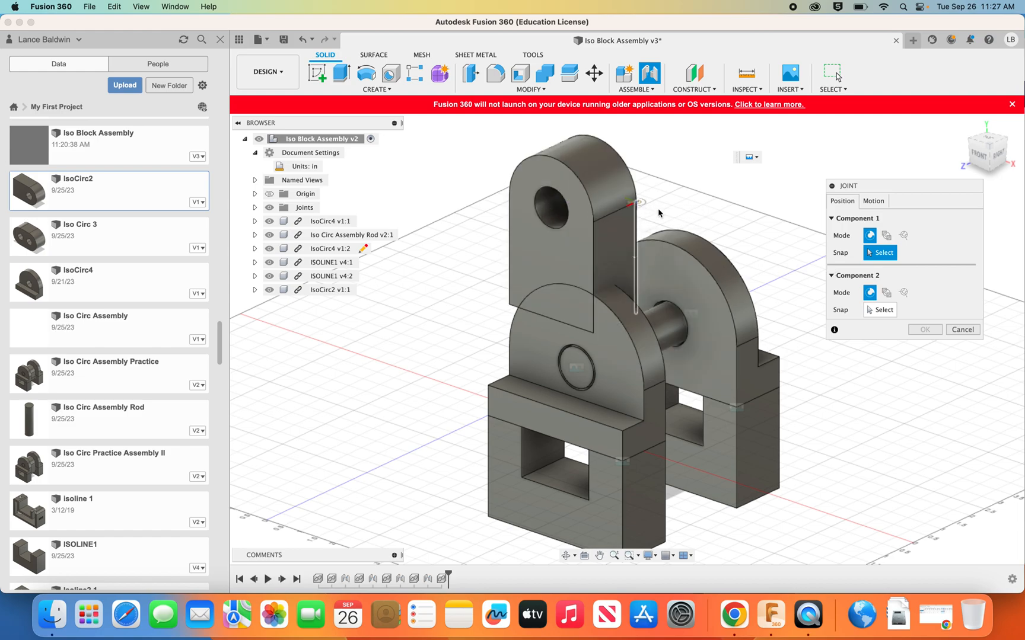
left_click(886, 236)
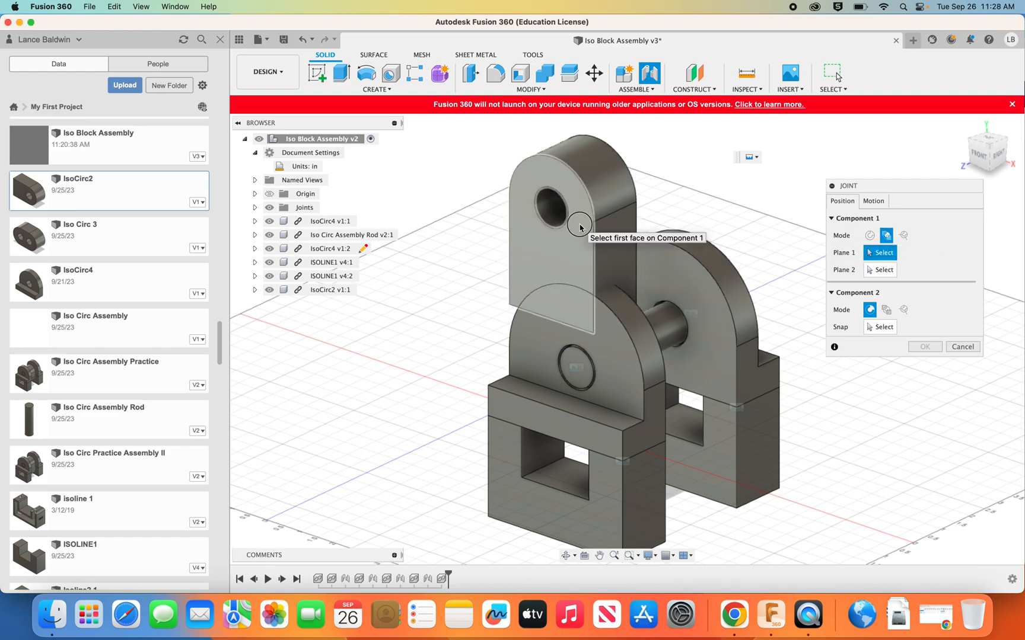
left_click(575, 225)
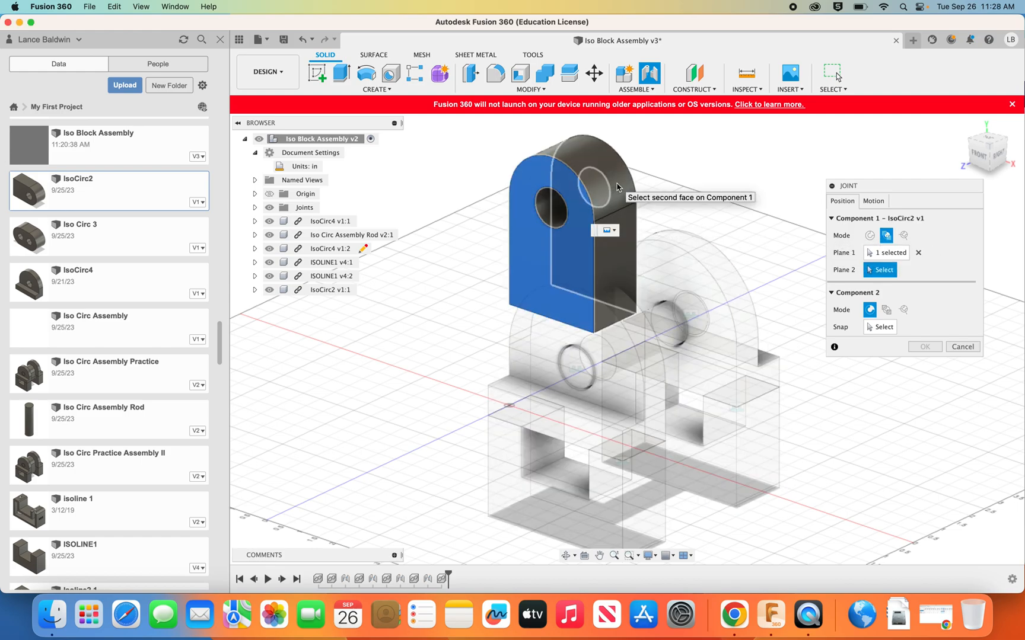
left_click(588, 184)
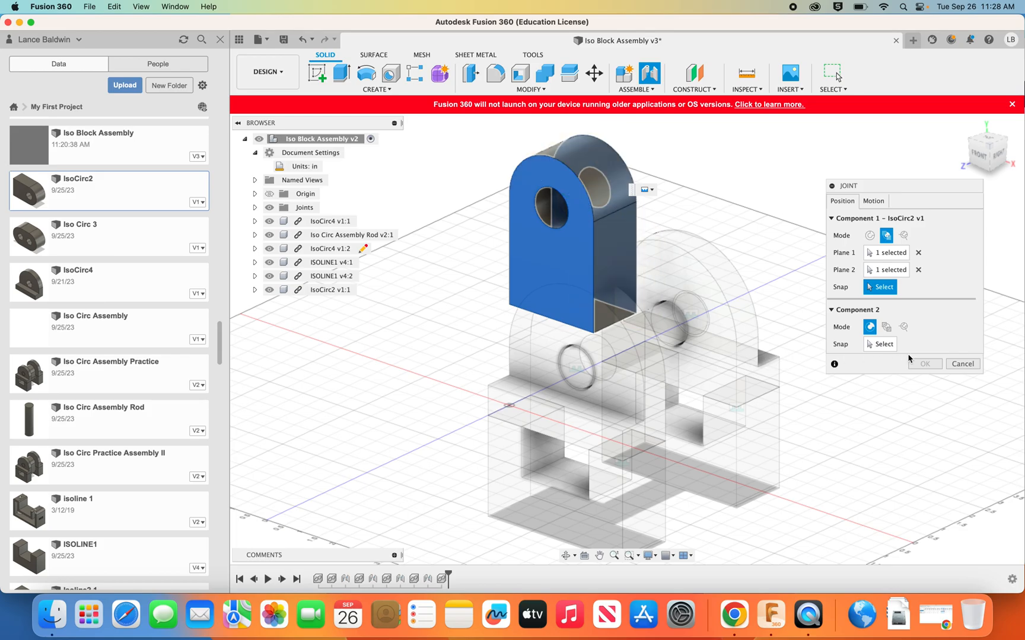
mouse_move(809, 314)
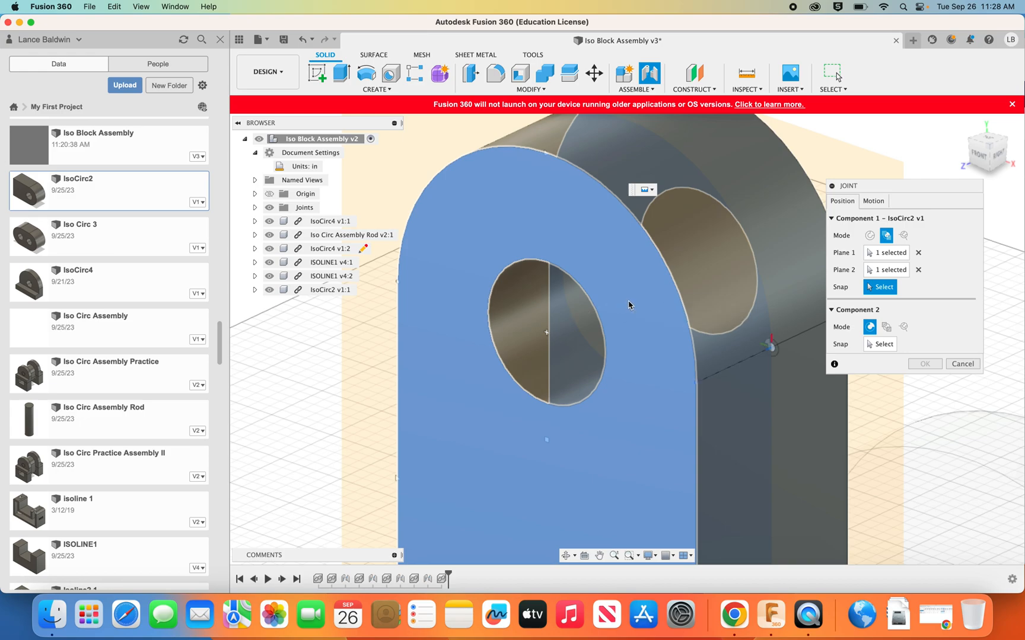
mouse_move(638, 305)
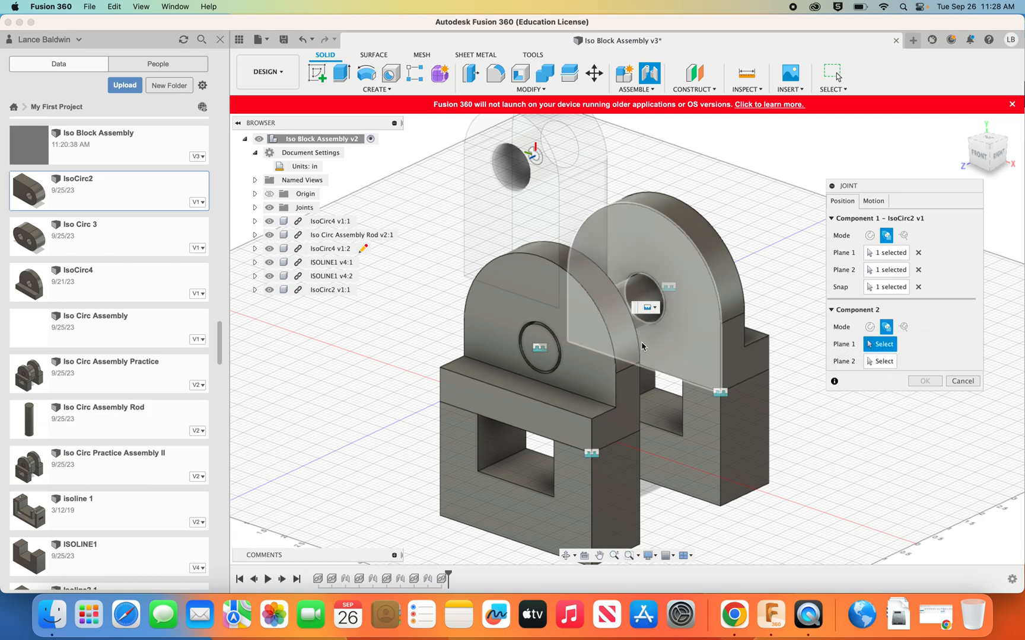
Step: Pick the rod faces as the second component and confirm the 90-degree joint
left_click(539, 350)
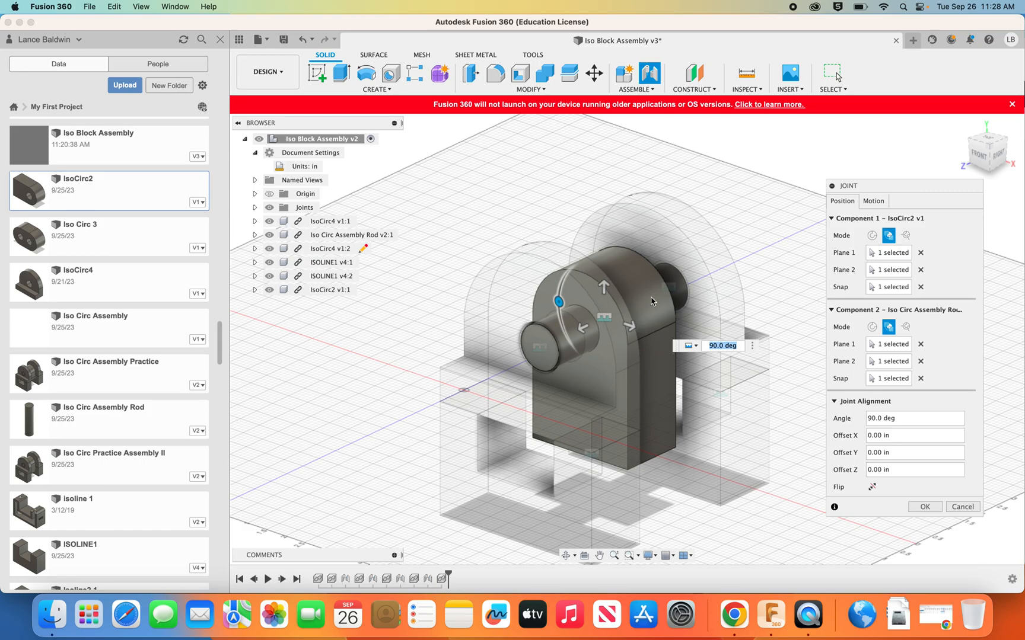
mouse_move(637, 346)
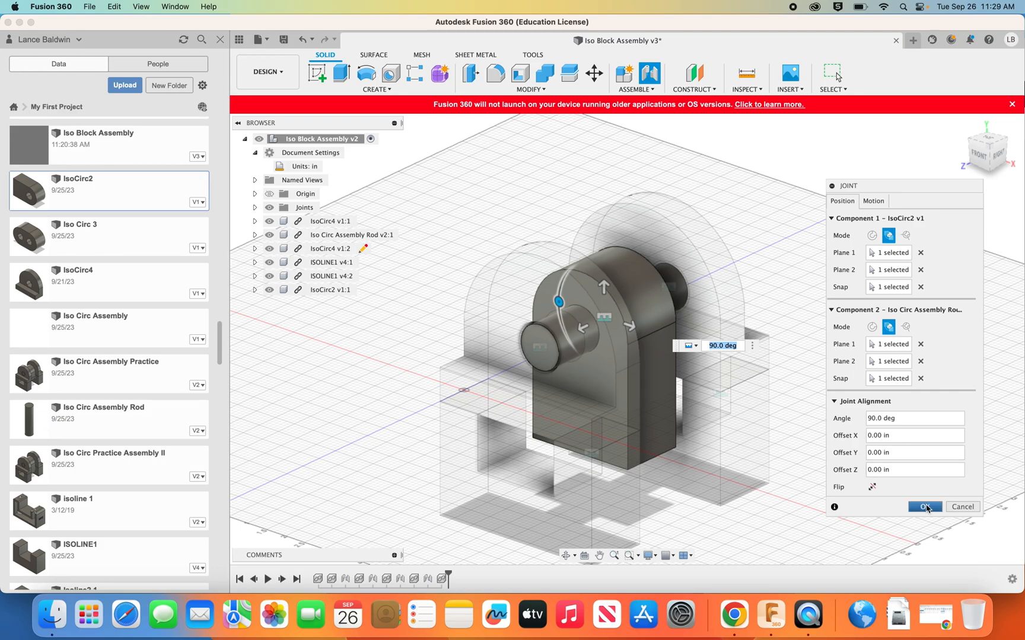
left_click(923, 507)
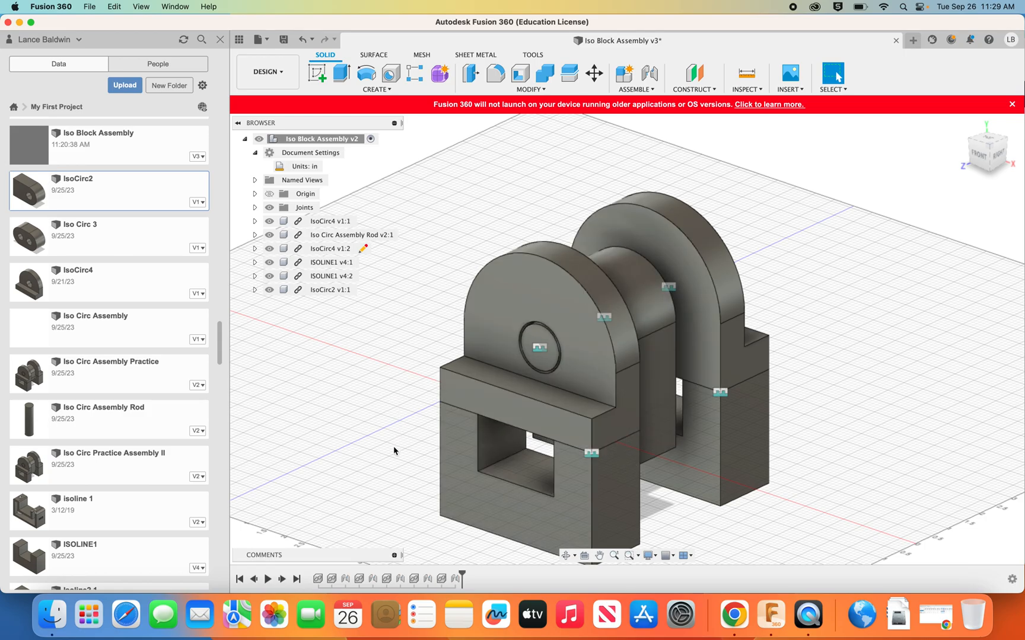
mouse_move(396, 449)
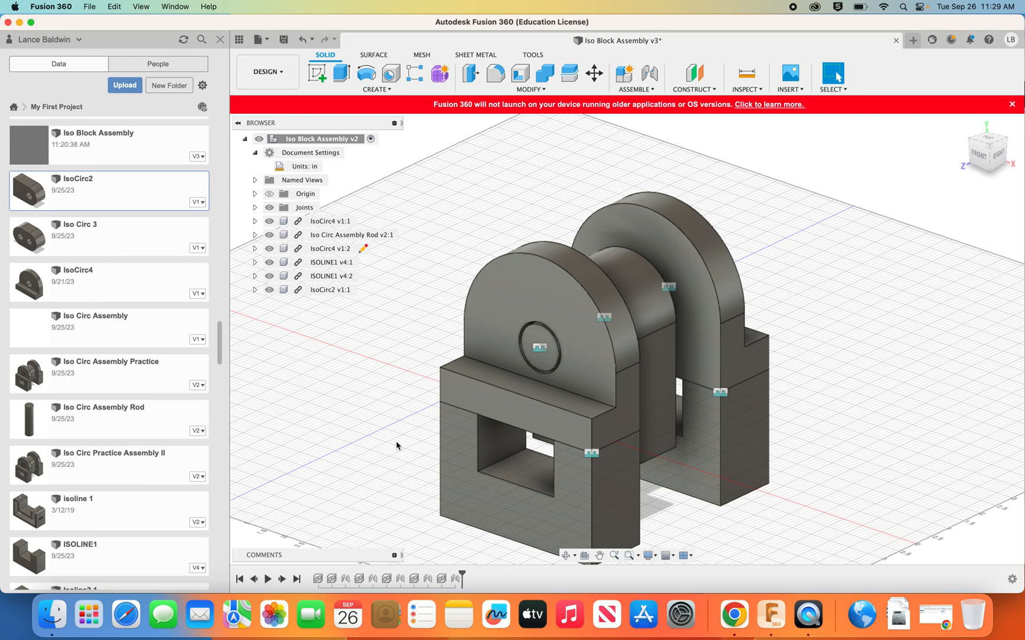
mouse_move(184, 467)
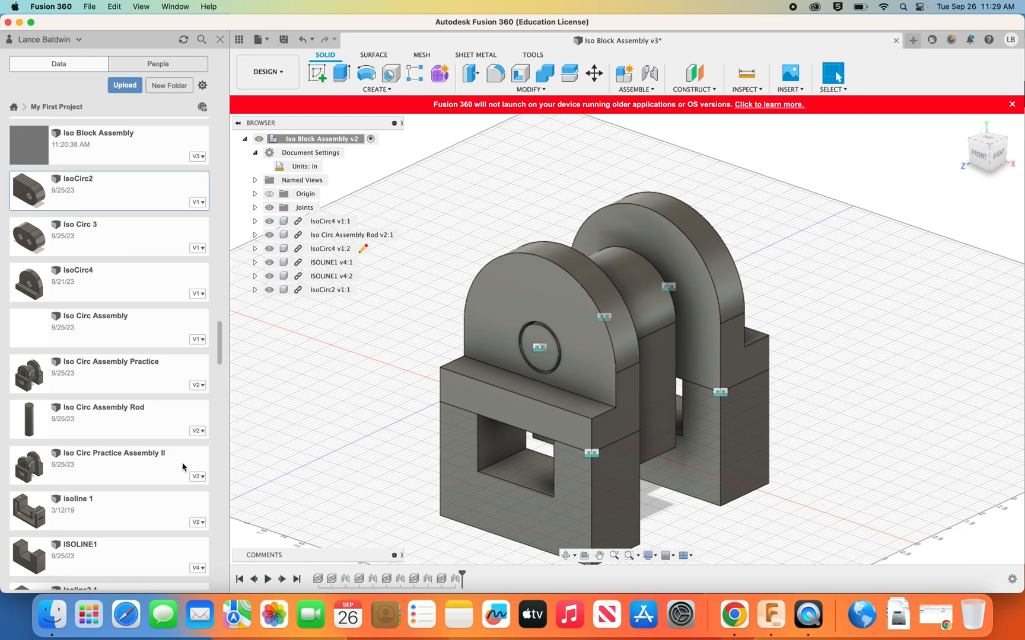
mouse_move(193, 356)
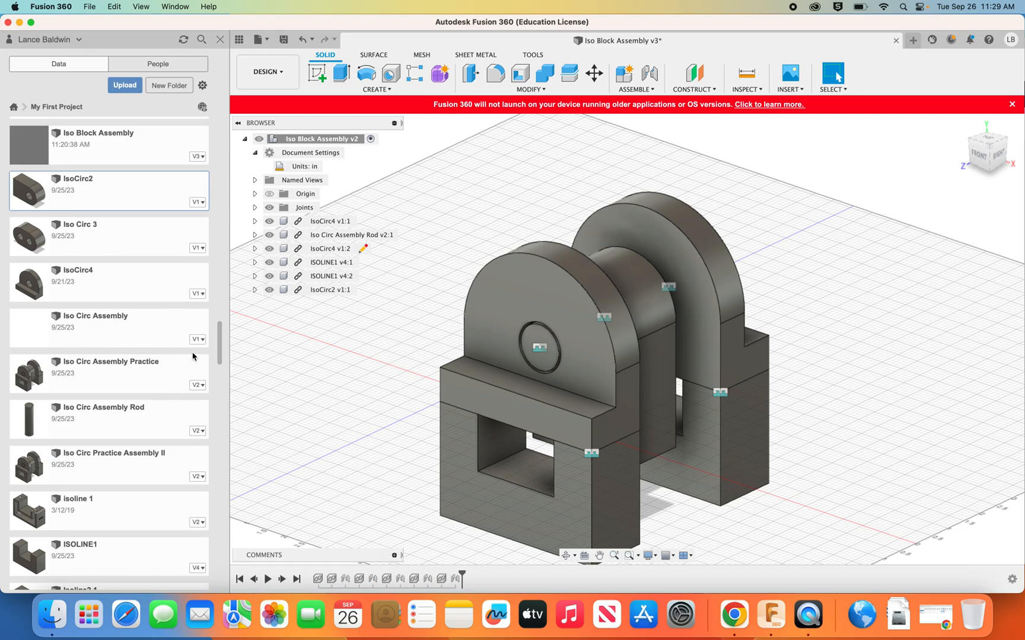